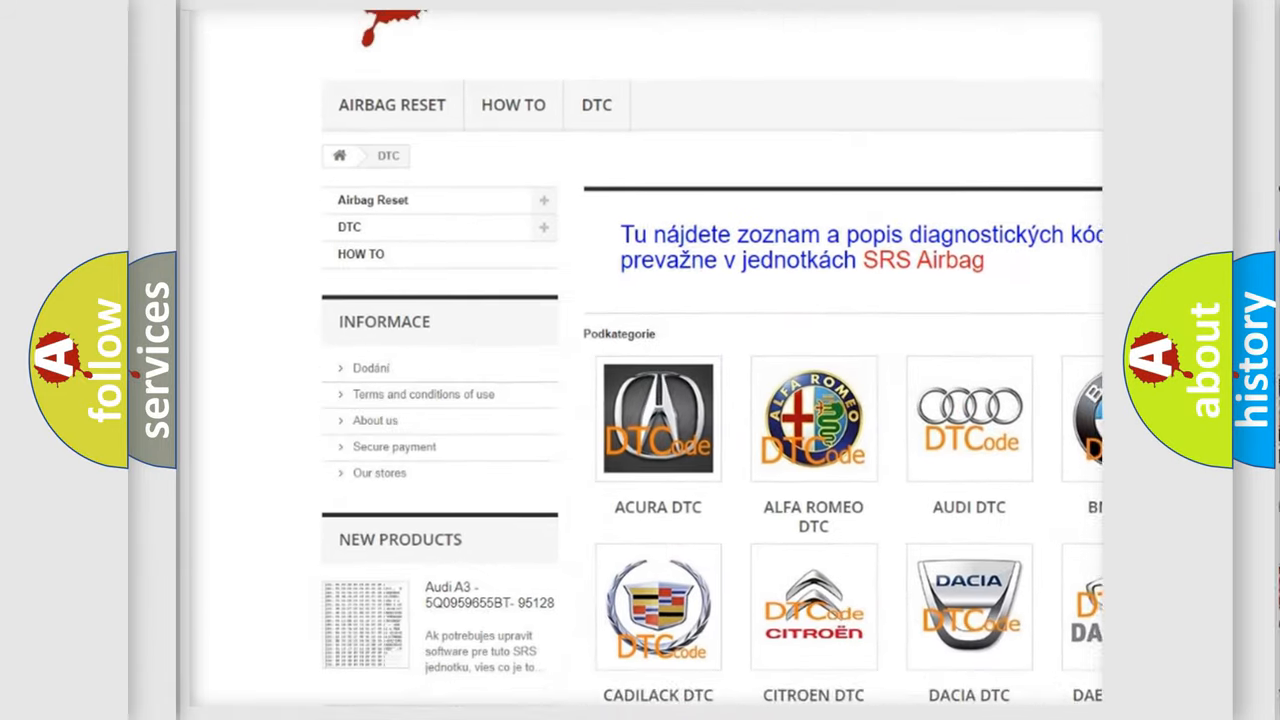
Scroll the DTC page past the car-brand logos and long code list to the footer.
{"action": "scroll", "scroll_direction": "down", "scroll_amount": 3}
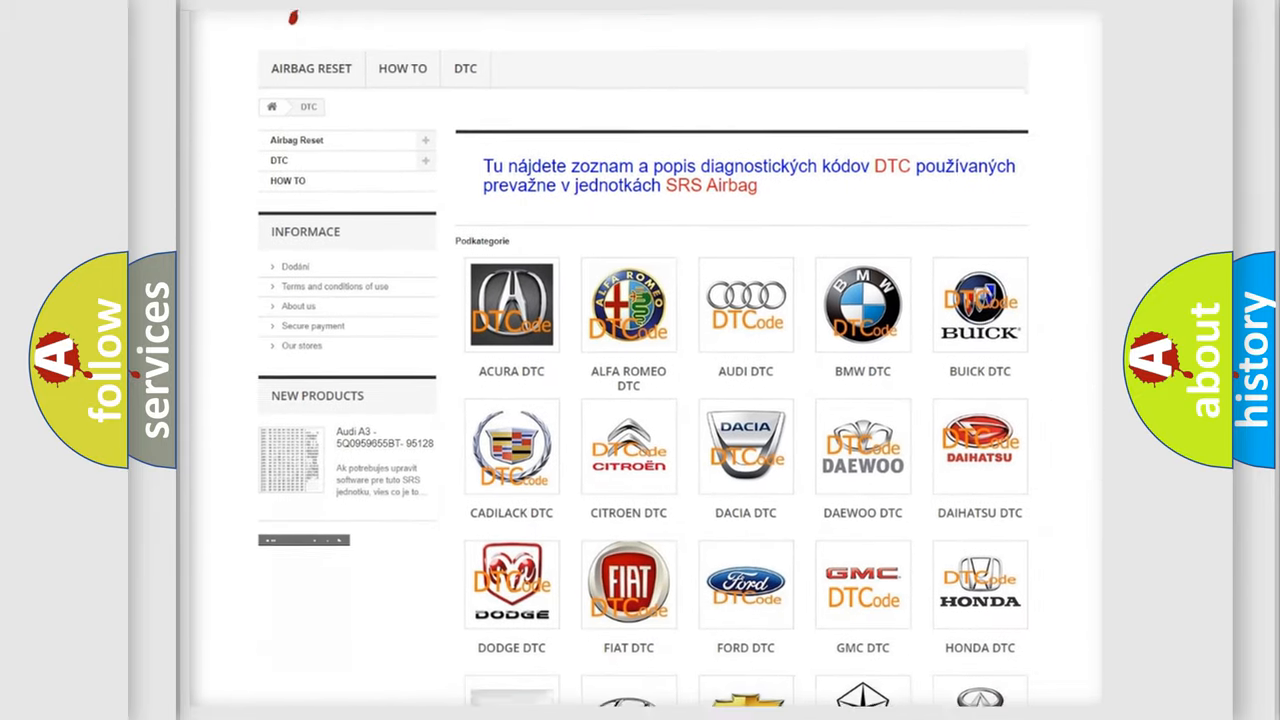
{"action": "scroll", "scroll_direction": "down", "scroll_amount": 3}
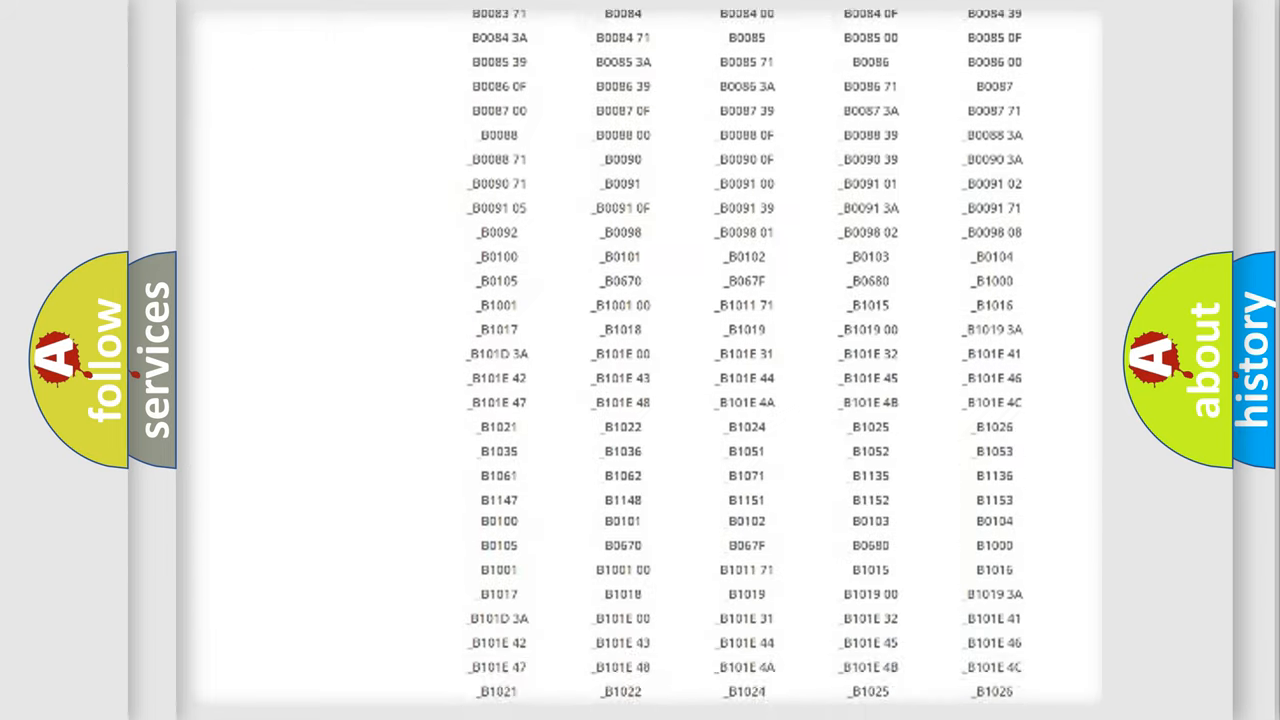
{"action": "scroll", "scroll_direction": "down", "scroll_amount": 3}
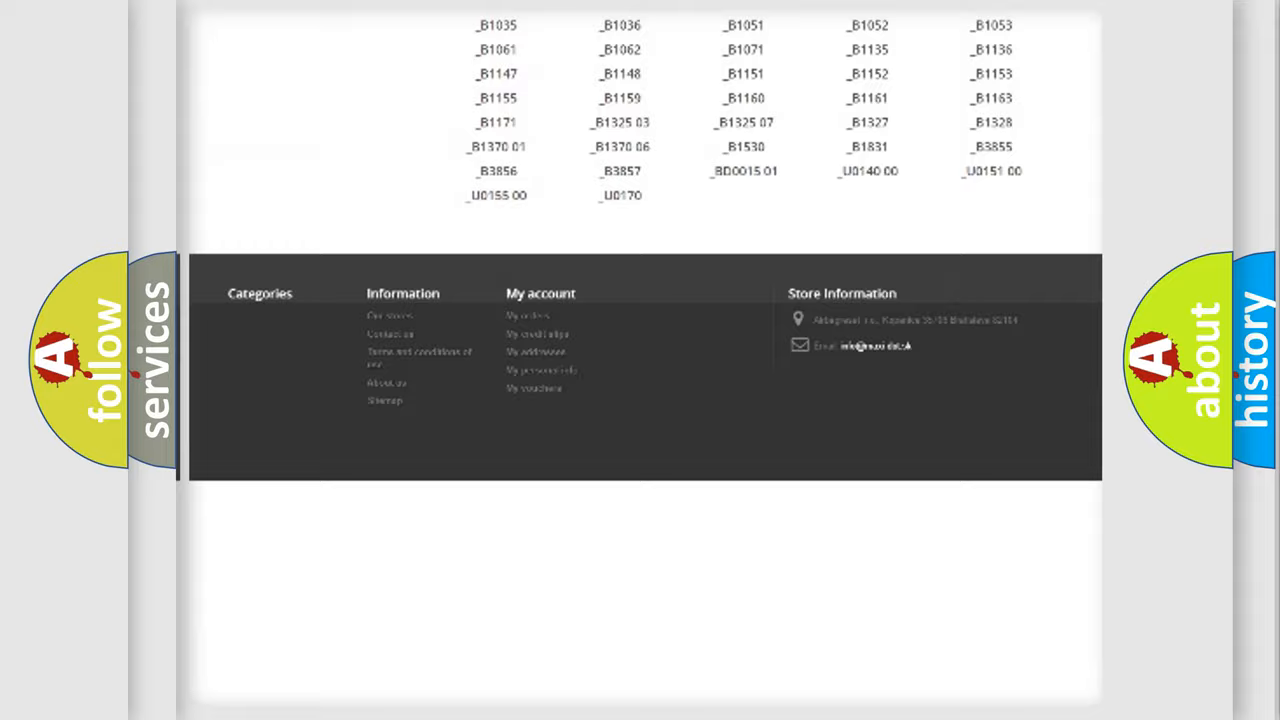
{"action": "scroll", "scroll_direction": "up", "scroll_amount": 3}
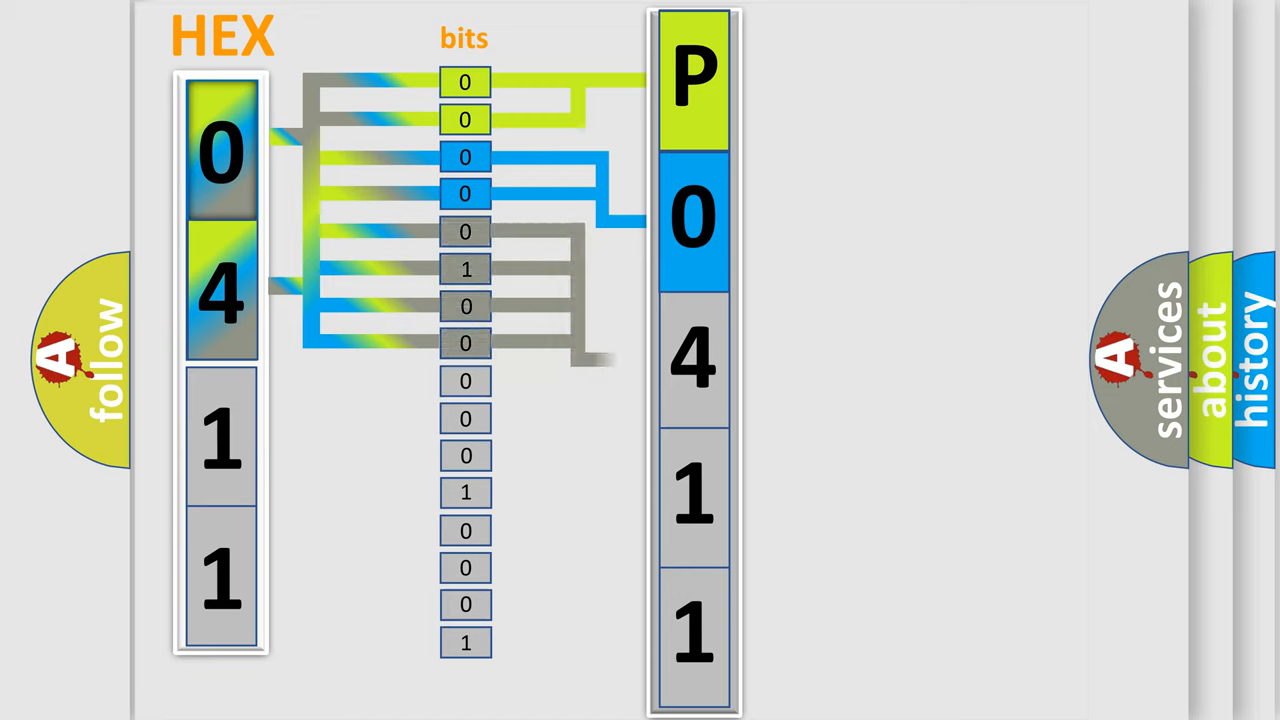
Reveal the 0000–1111 to 0–F nibble conversion table beside the P0411 bit mapping.
{"action": "left_click", "coordinate": [693, 360]}
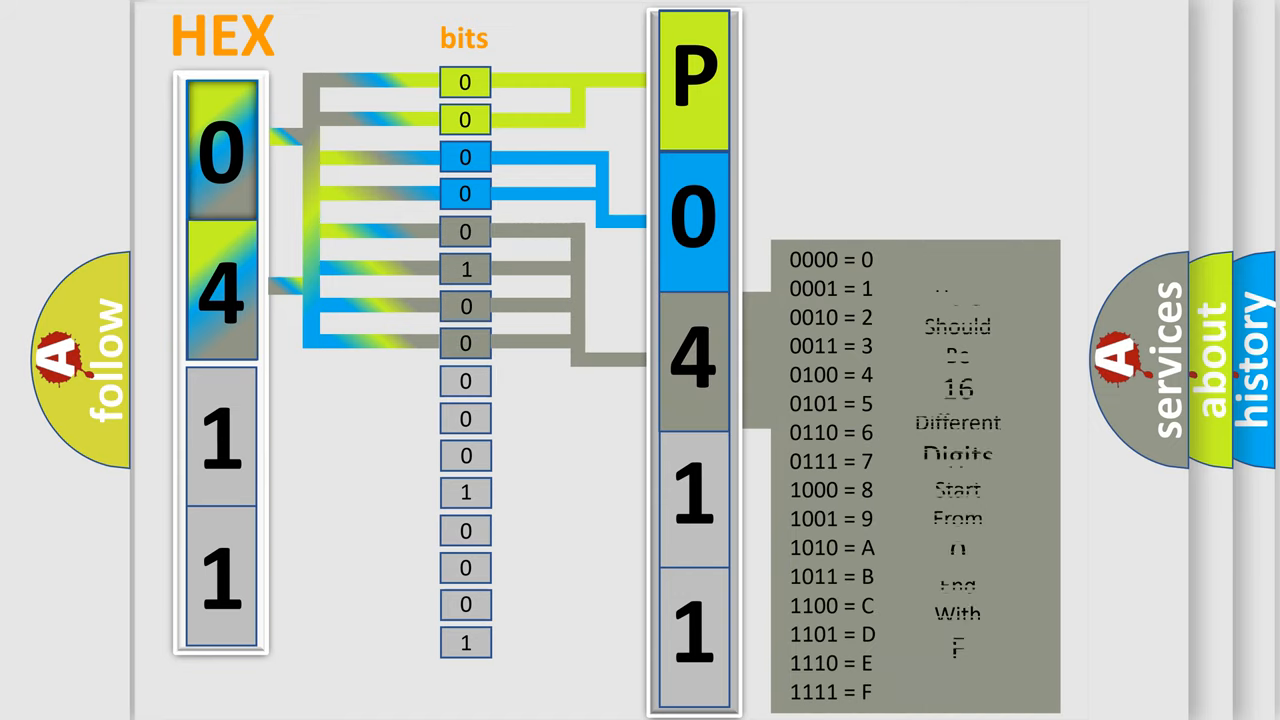